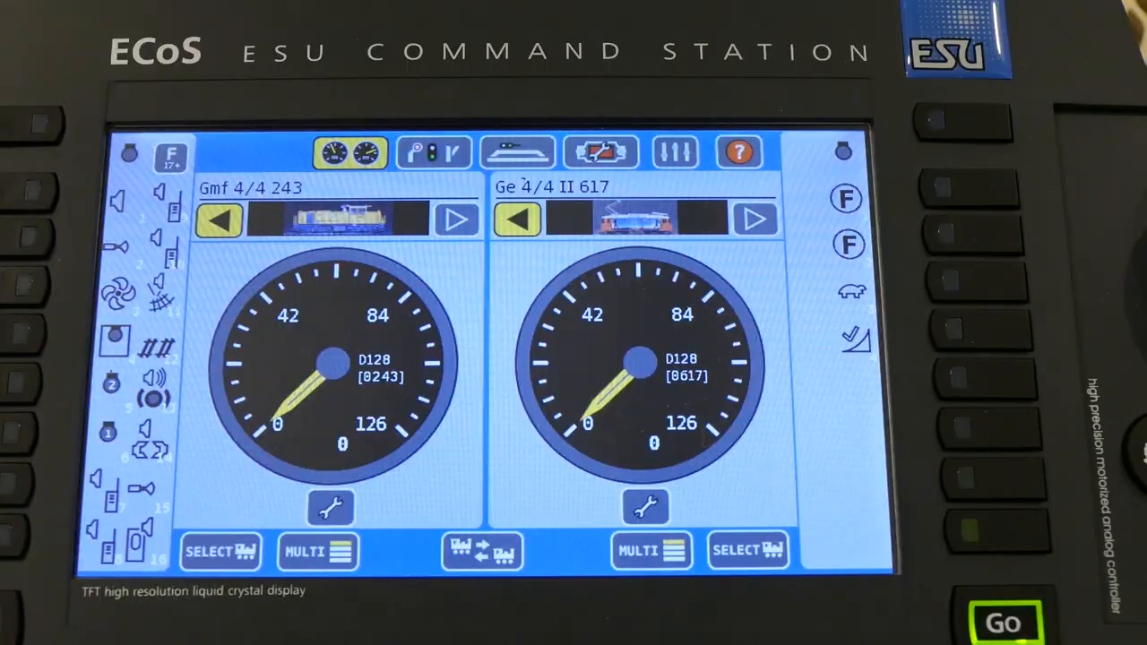
- Throw the lower-right turnout of the SB Tirano diagram so its path shows red
left_click(516, 150)
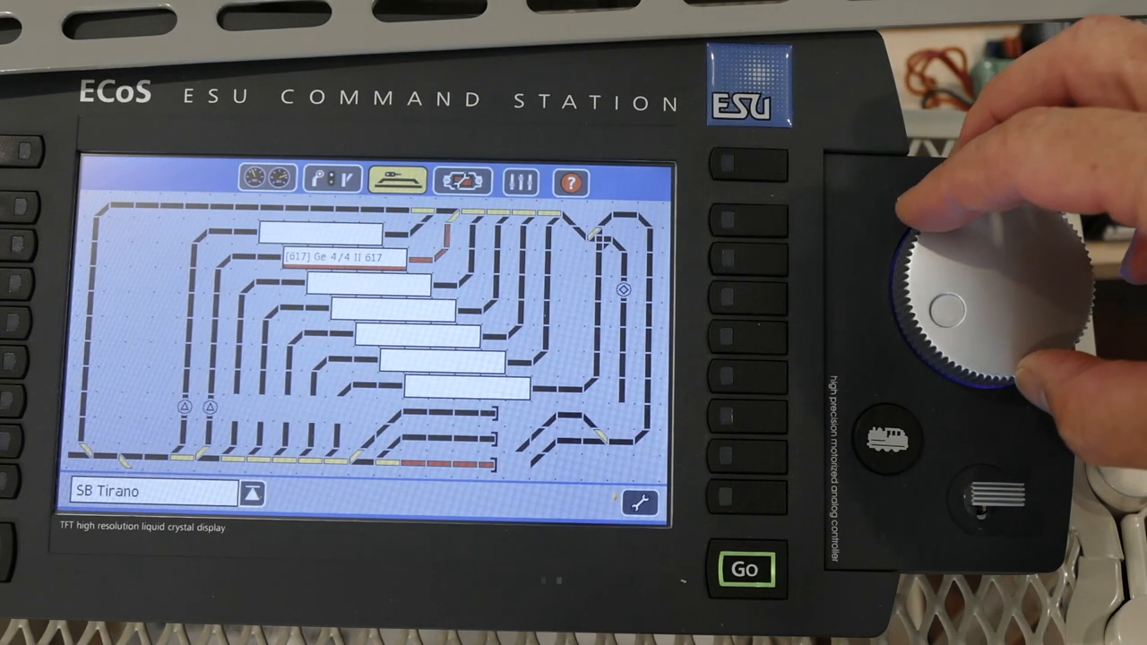
mouse_move(968, 287)
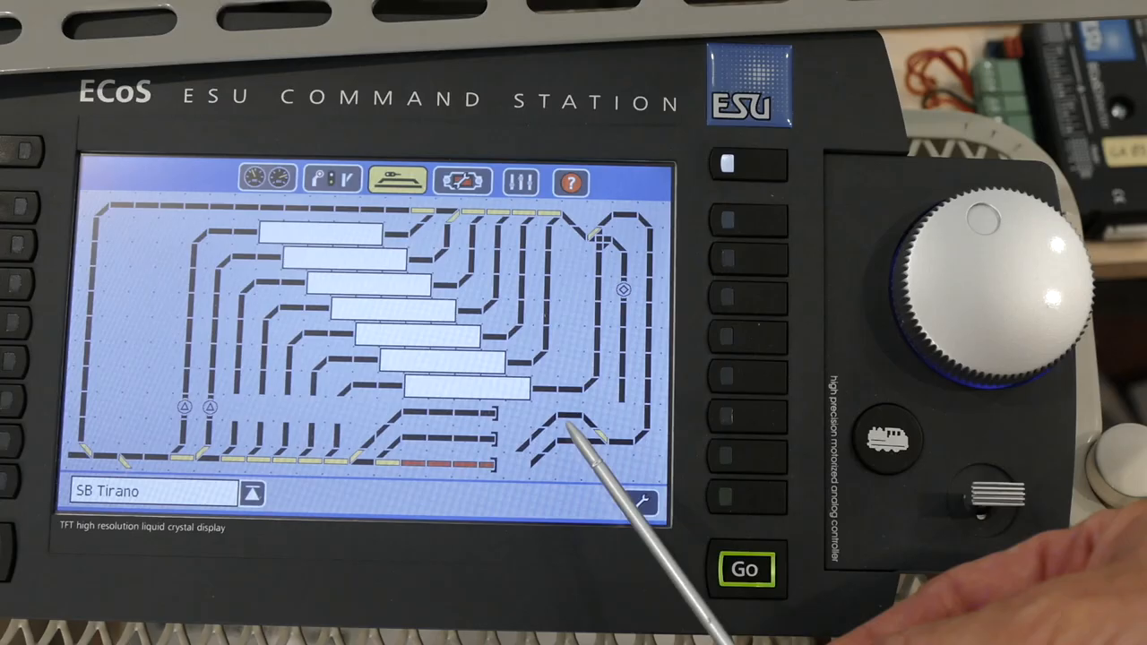
left_click(564, 430)
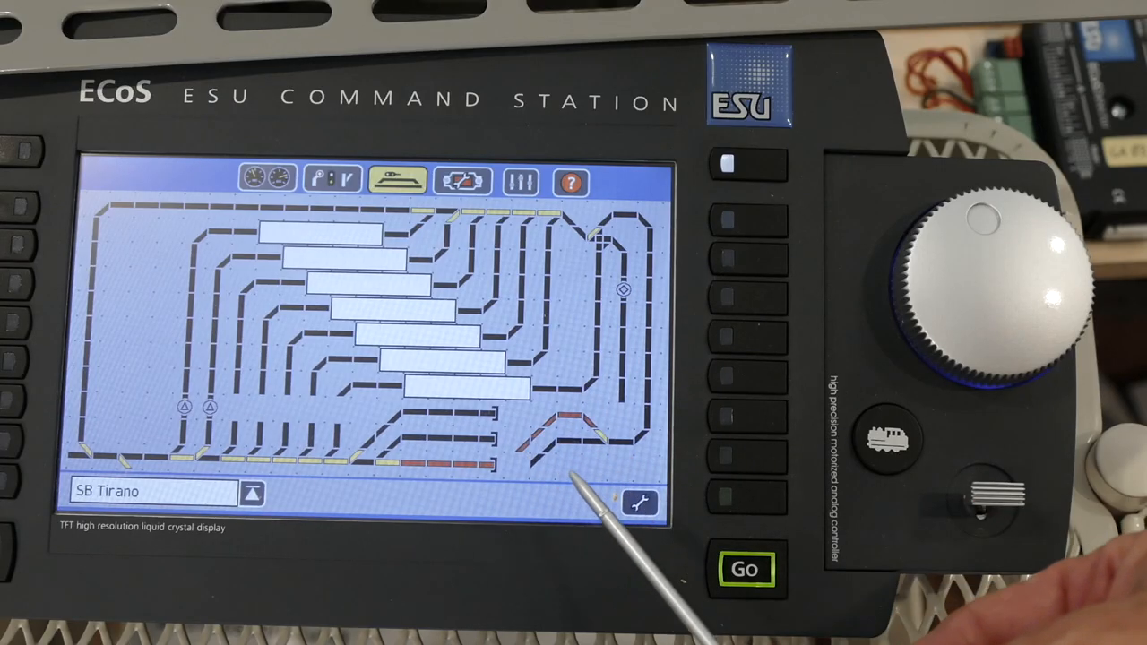